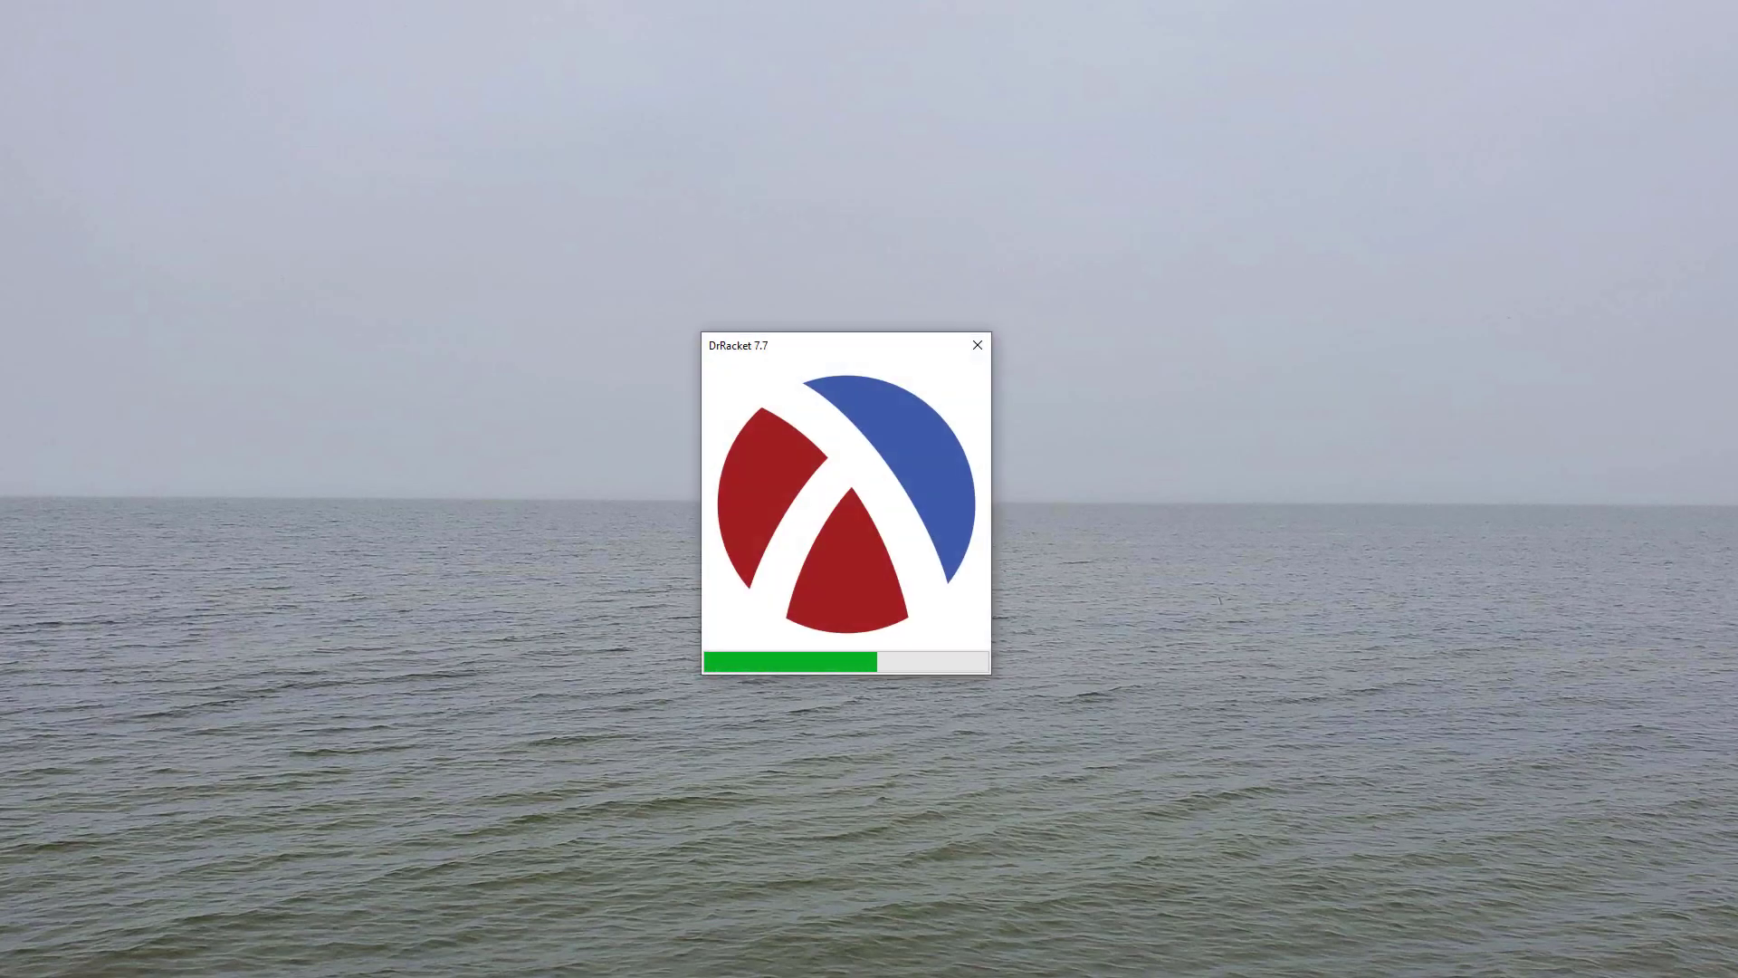
- Wait for the DrRacket 7.7 splash screen to finish and the untitled editor to appear
{"action": "left_click", "coordinate": [204, 59]}
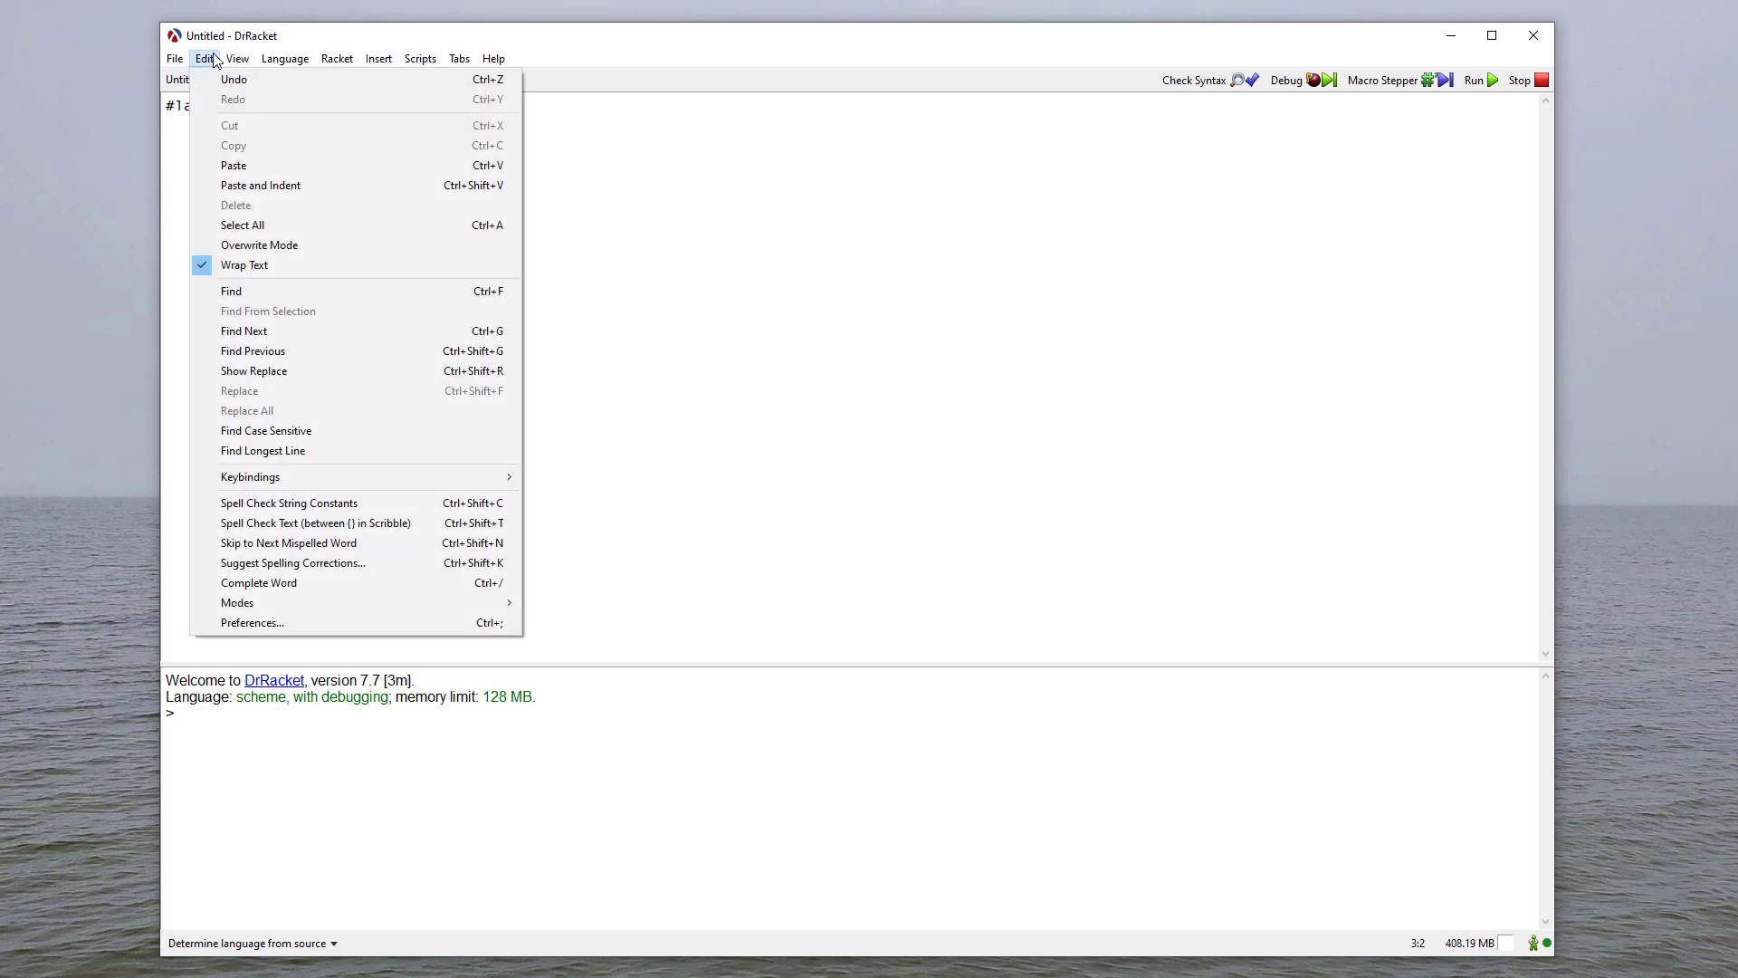
{"action": "mouse_move", "coordinate": [252, 622]}
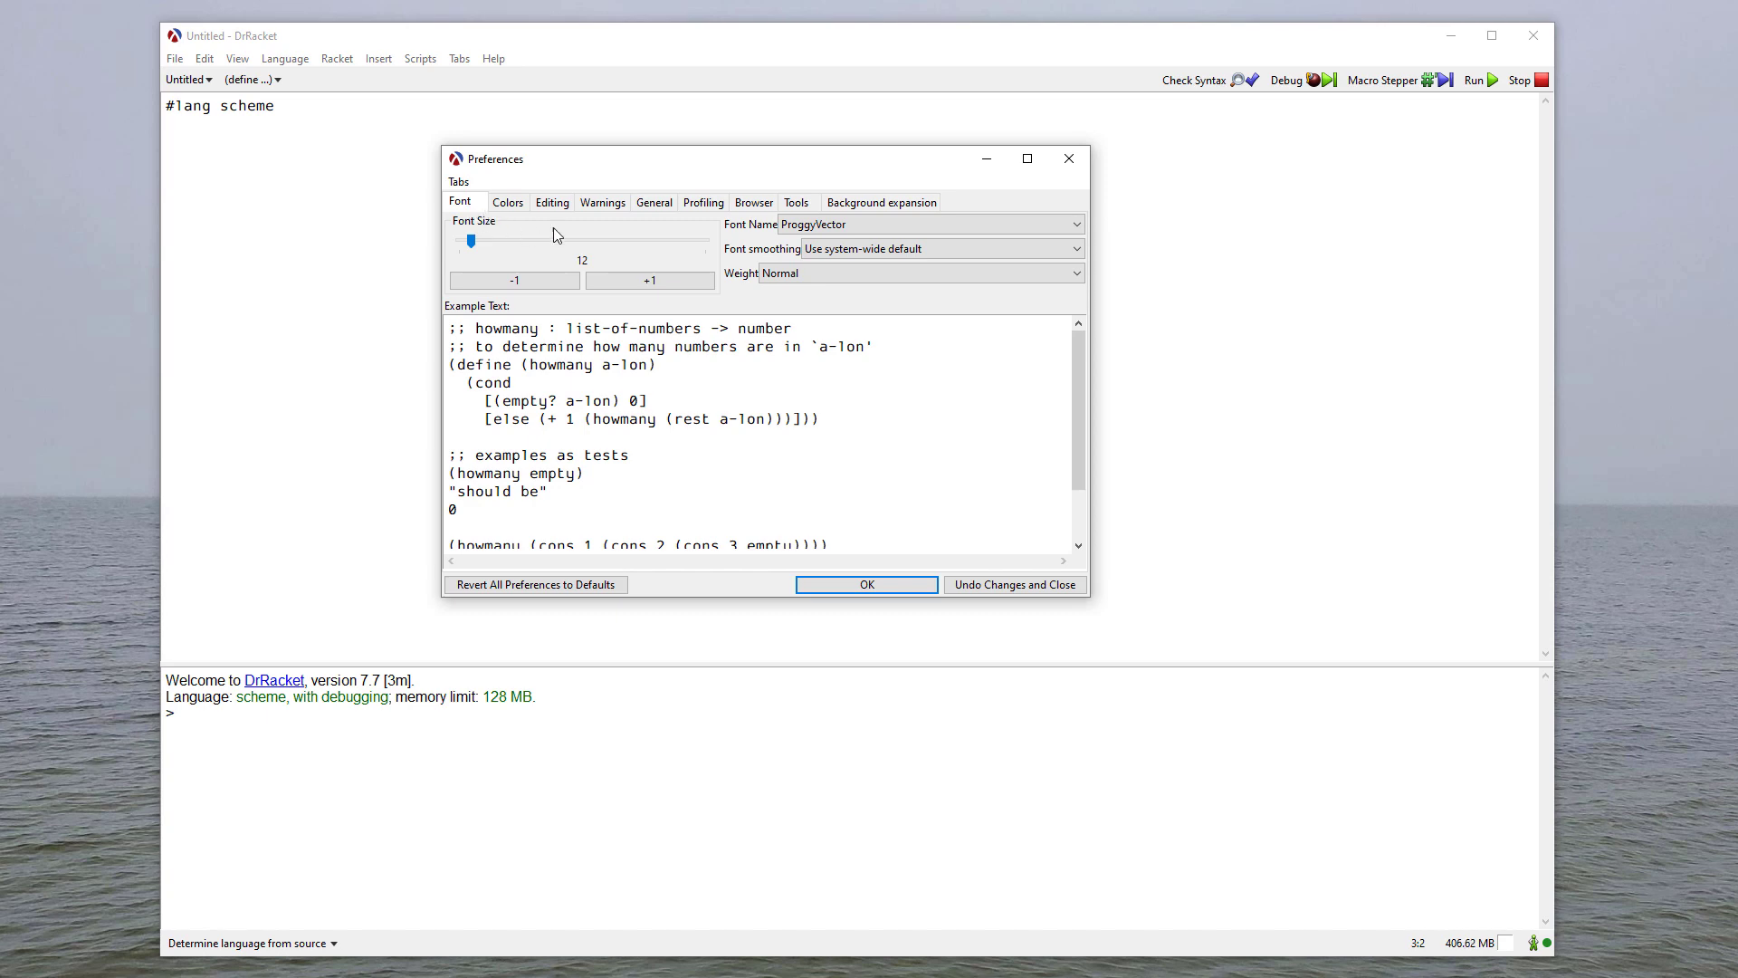
- Raise the editor font size to 18 in Preferences and apply it
{"action": "left_click", "coordinate": [650, 280]}
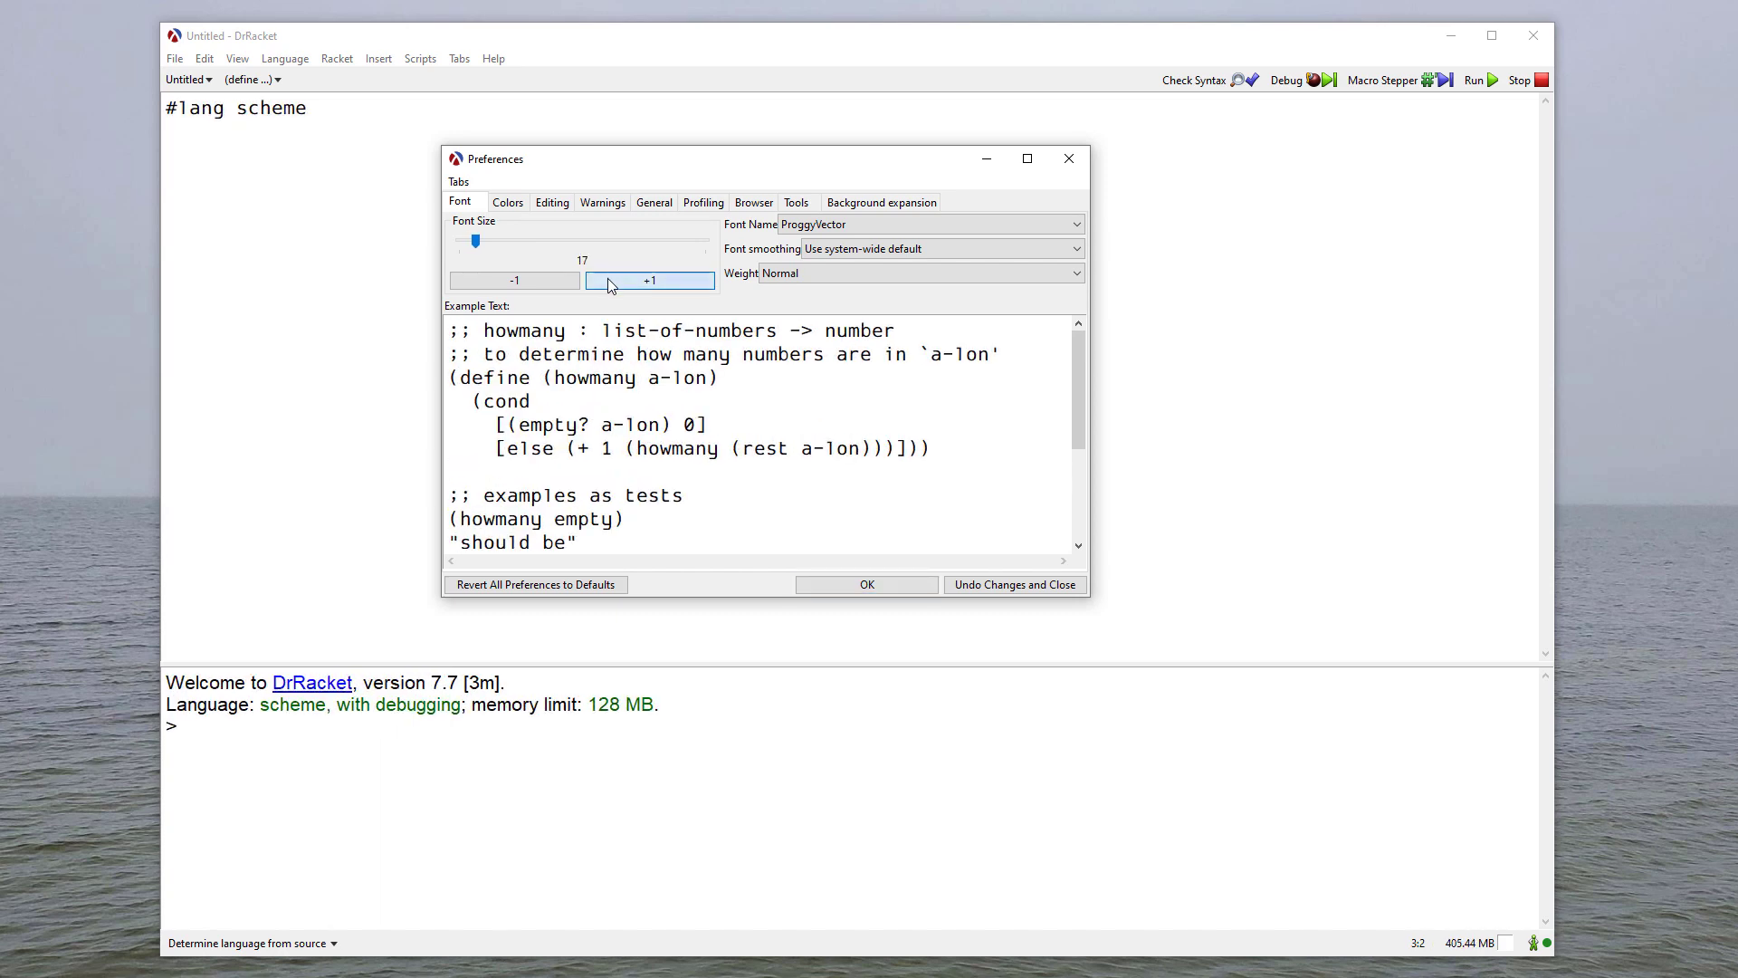
{"action": "left_click", "coordinate": [650, 280]}
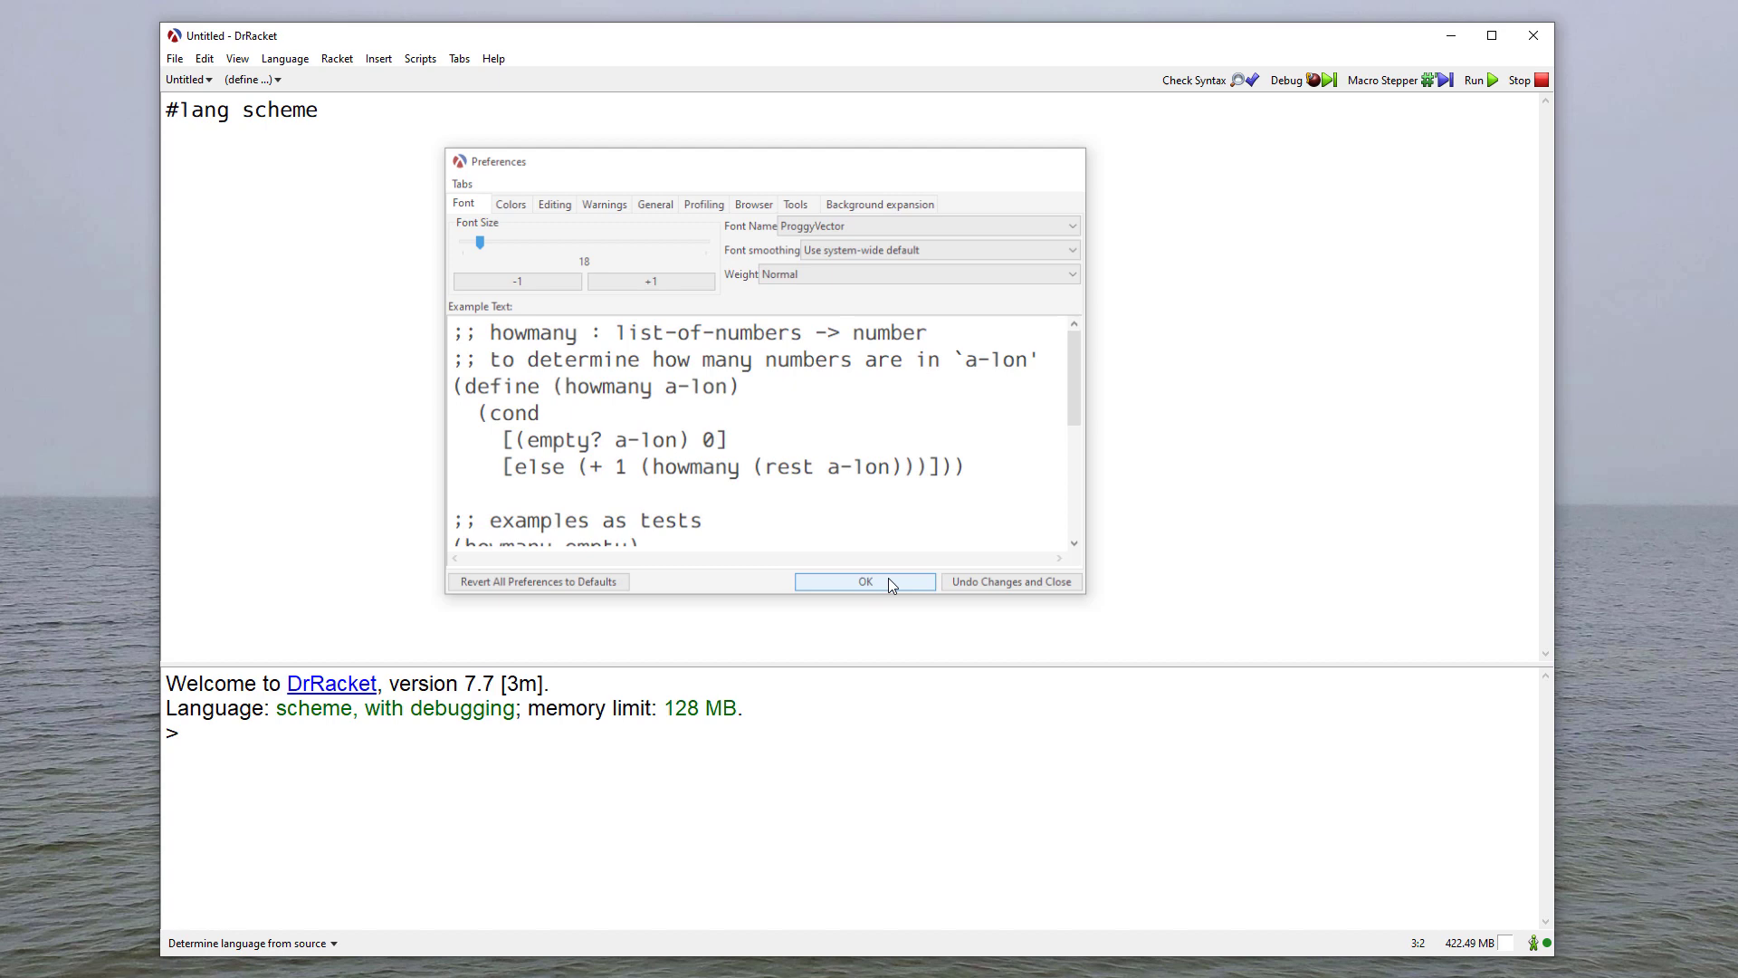
{"action": "left_click", "coordinate": [865, 581]}
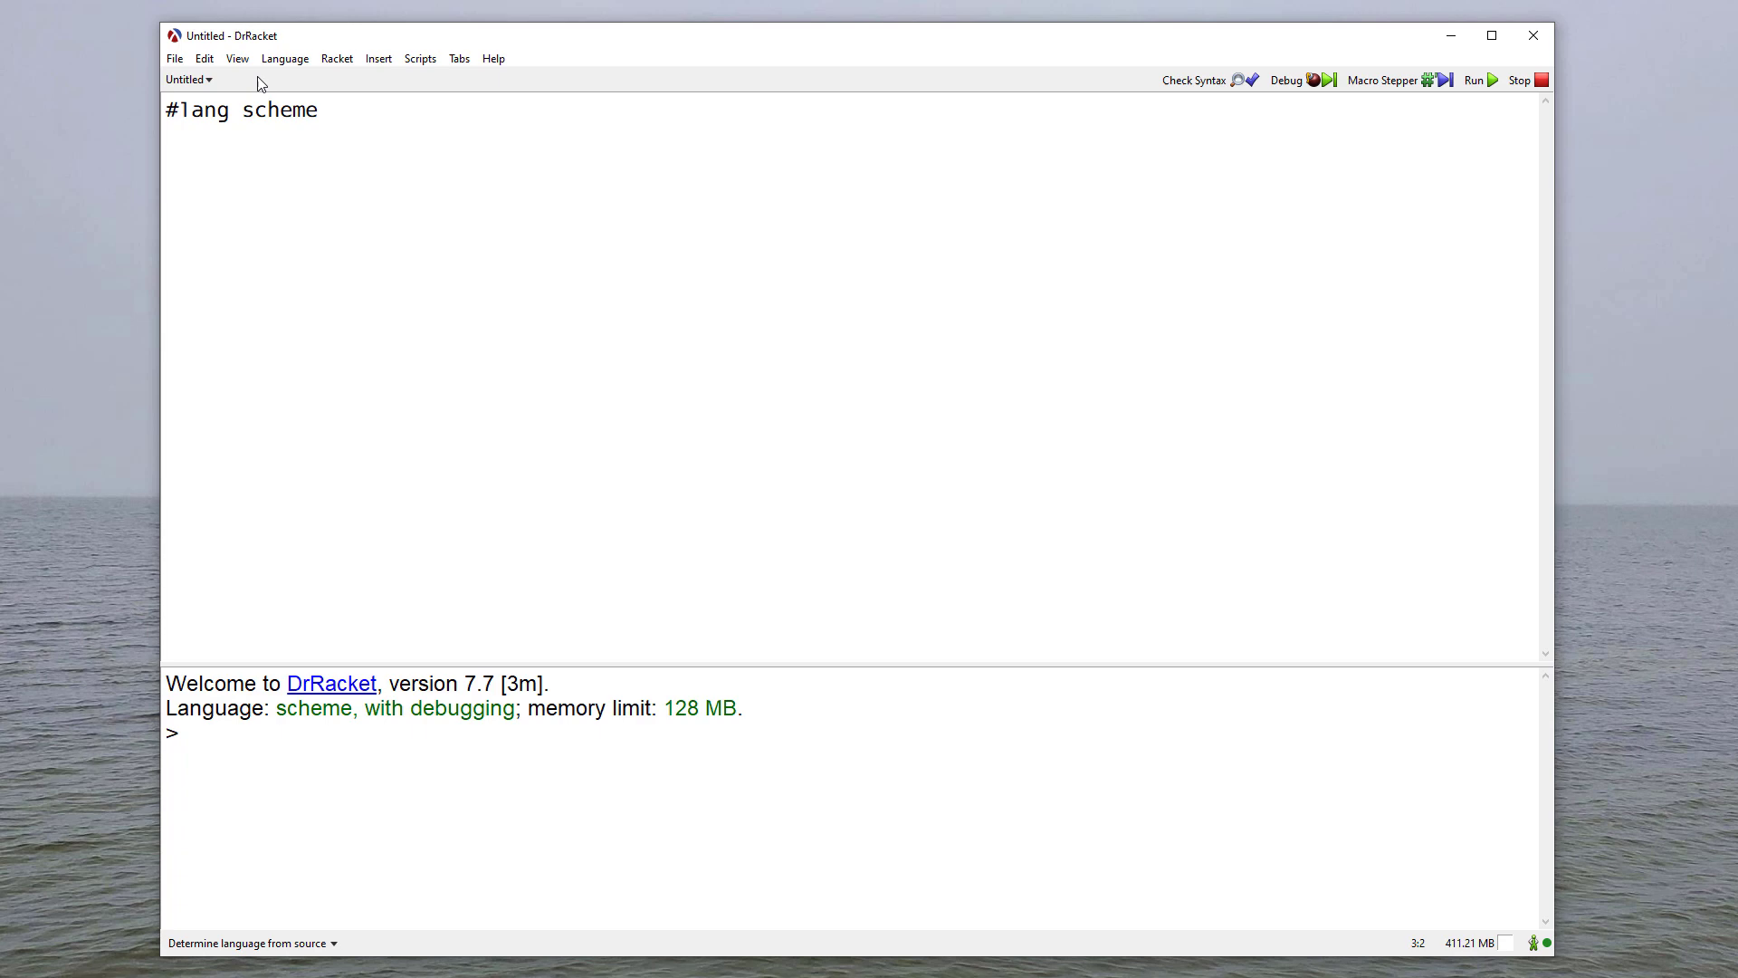
- Open the Edit menu to reach the Preferences entry
{"action": "left_click", "coordinate": [204, 59]}
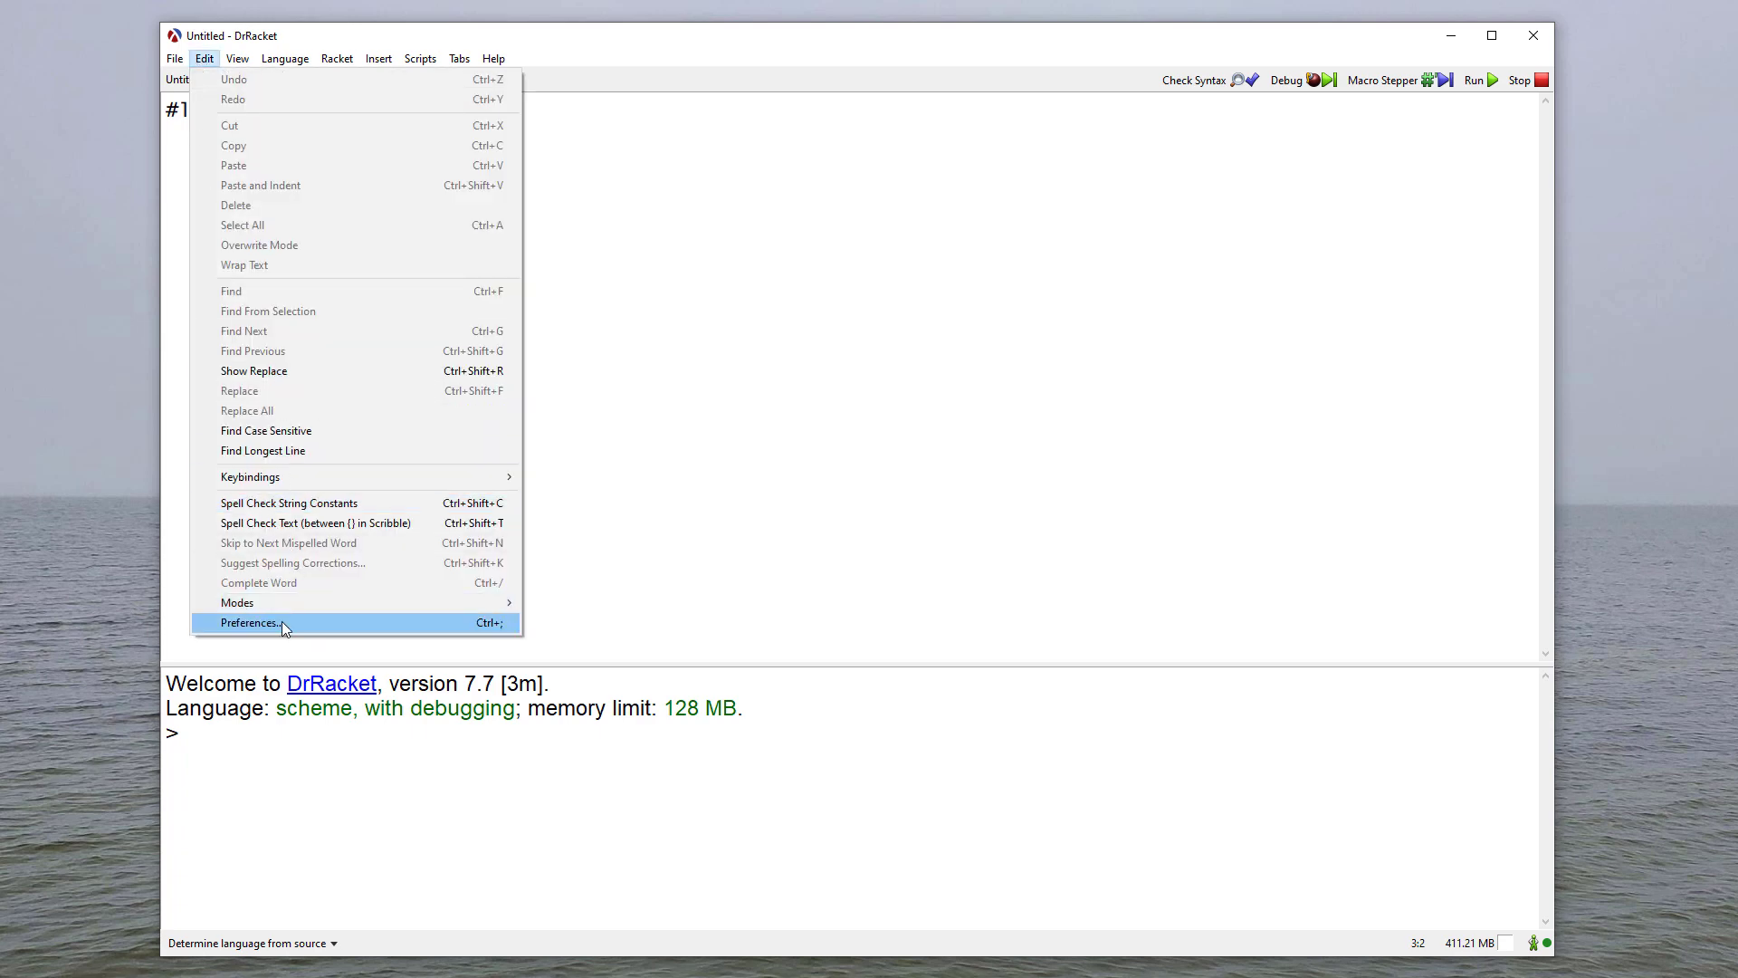
- Browse the Colors preferences: view Racket syntax colours, then return to the colour schemes list
{"action": "left_click", "coordinate": [248, 622]}
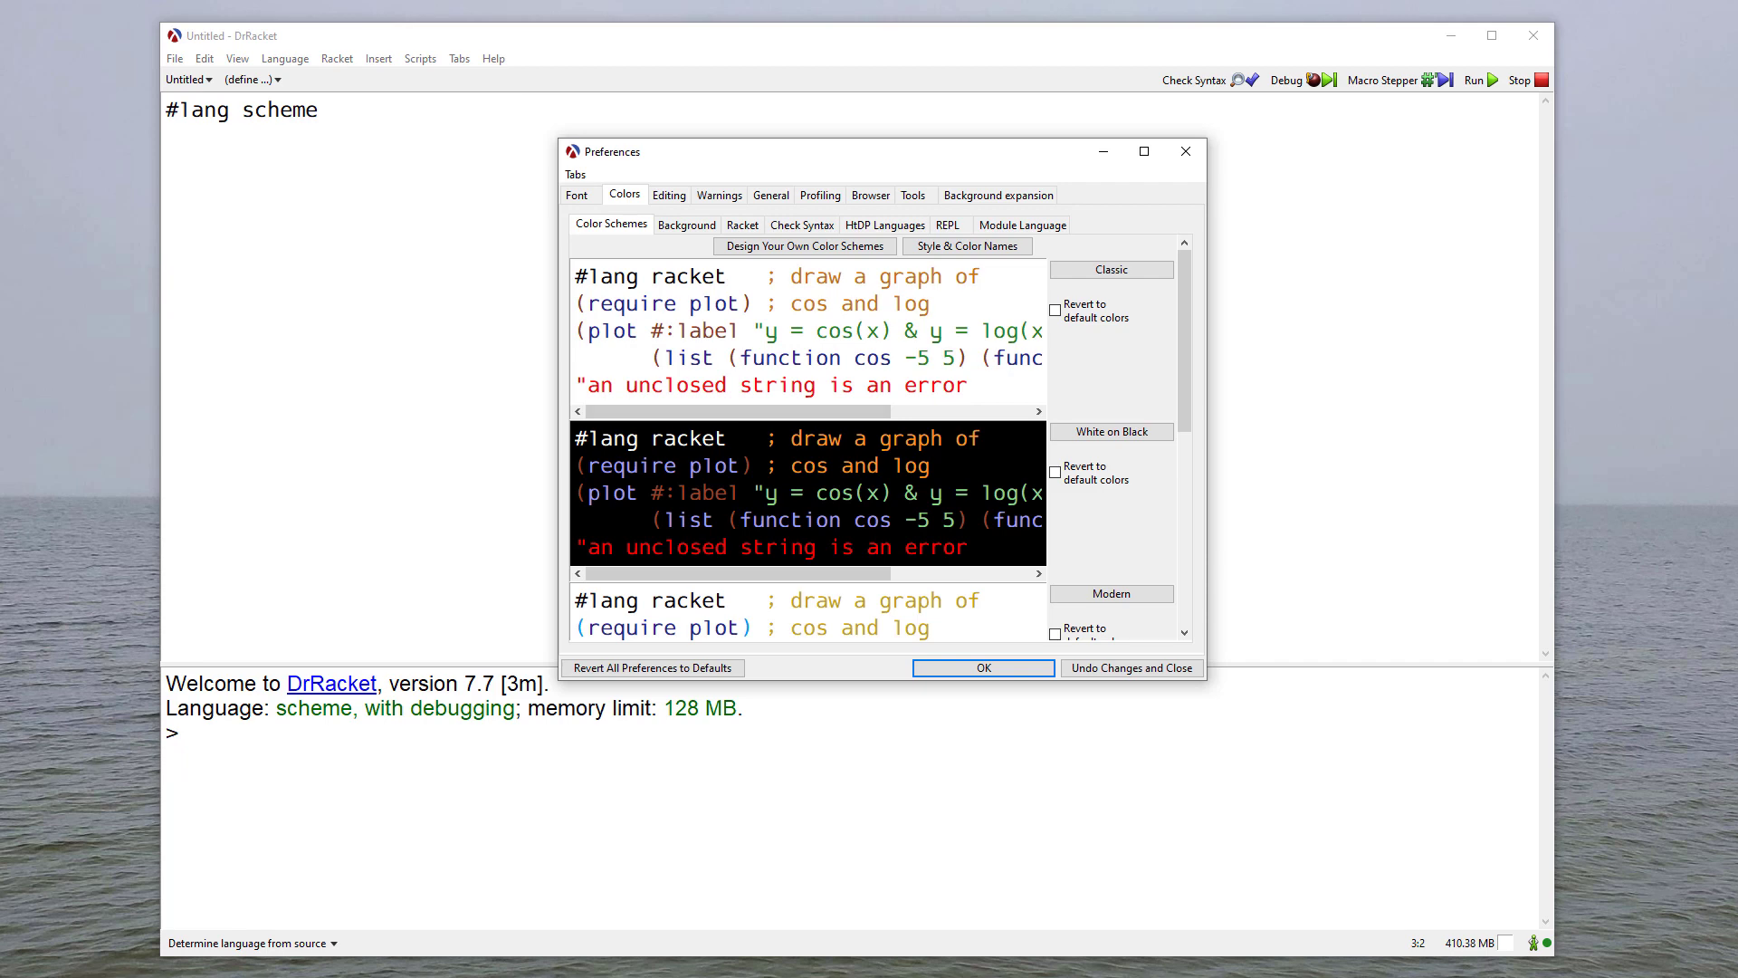
{"action": "scroll", "scroll_direction": "down", "scroll_amount": 3}
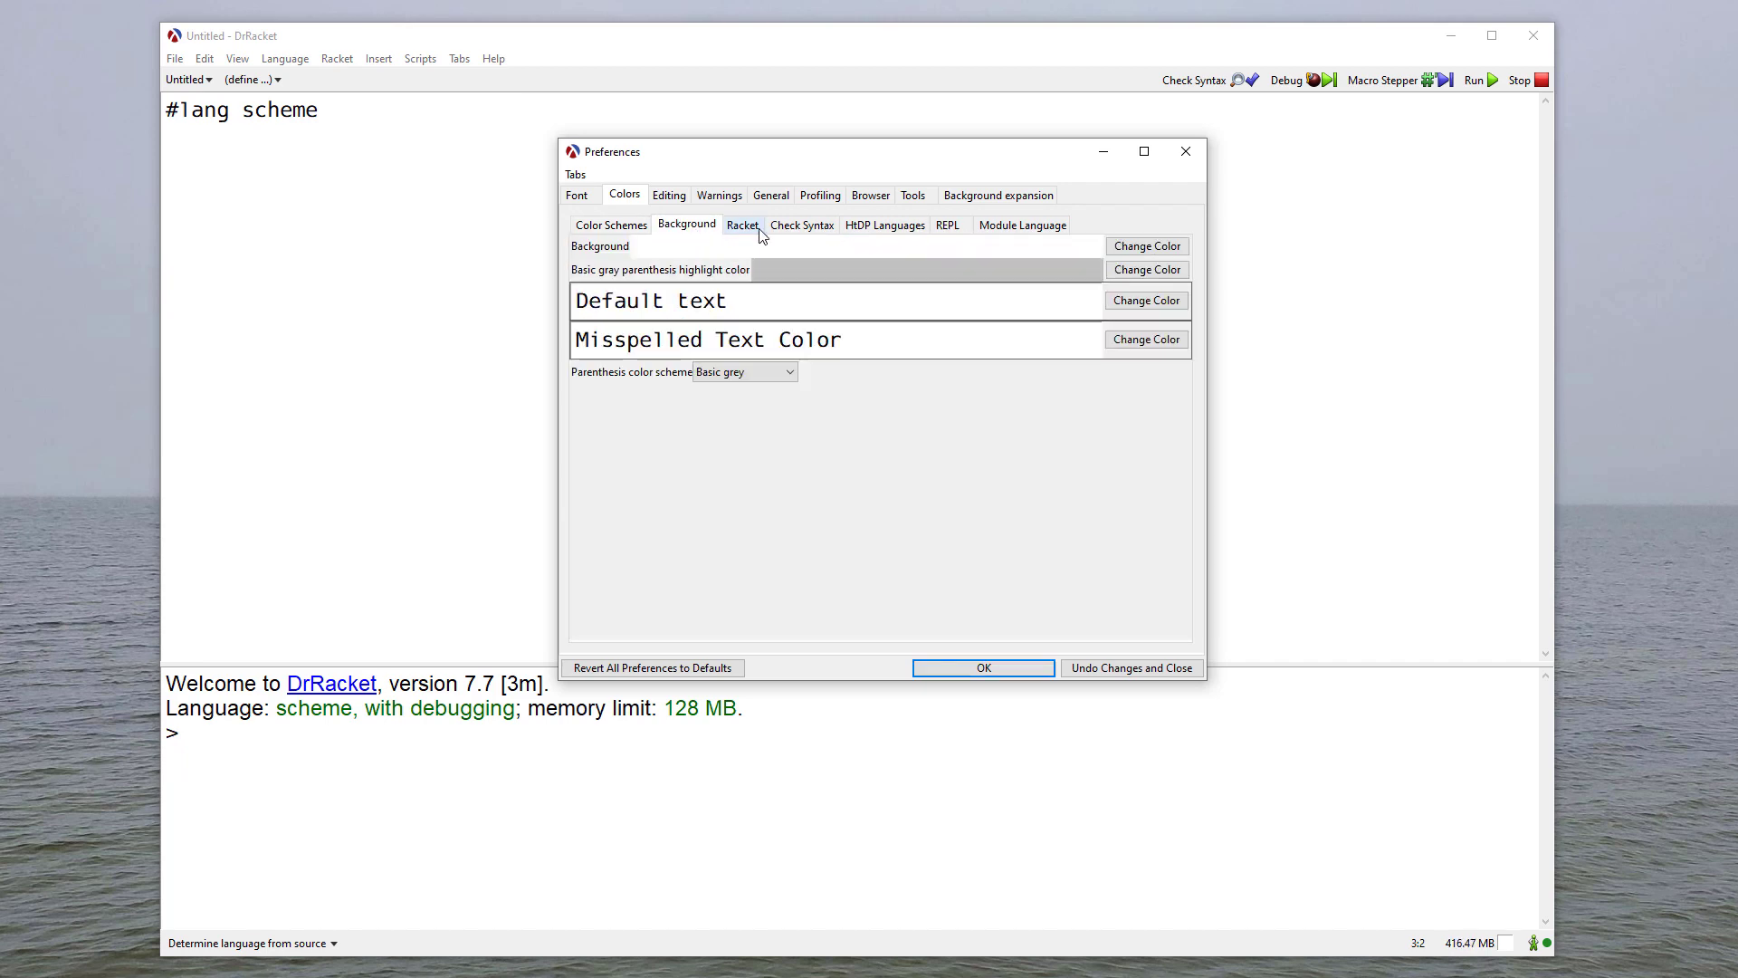
{"action": "left_click", "coordinate": [742, 226]}
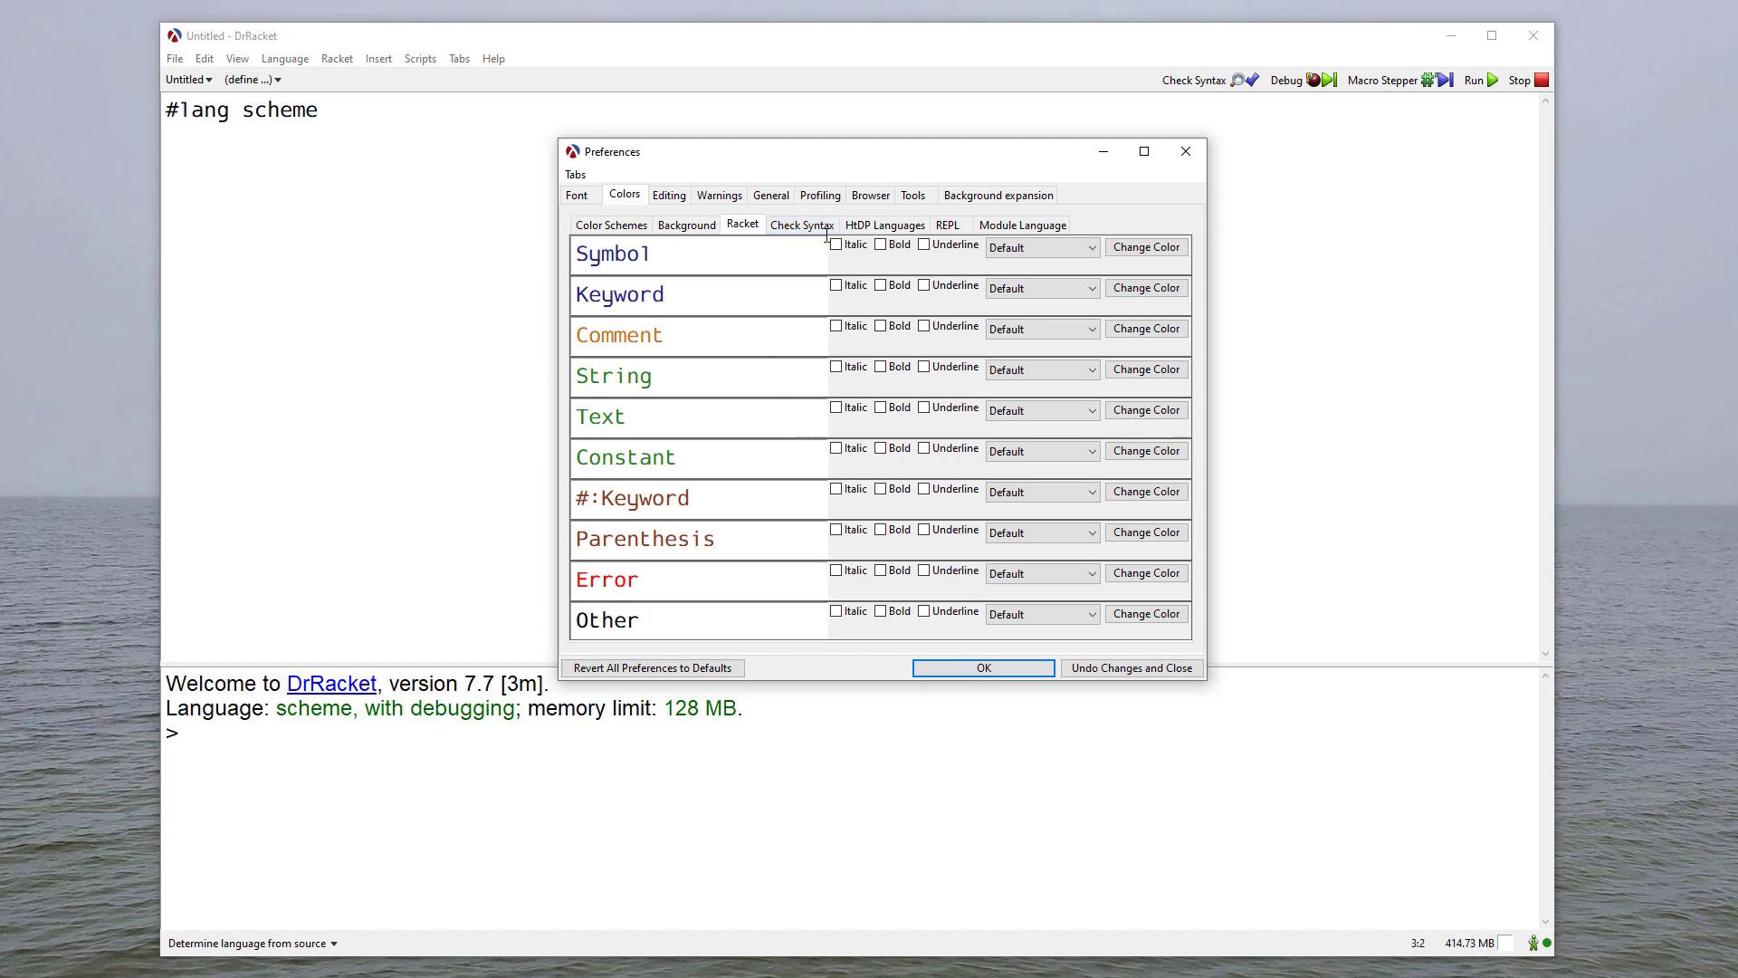
{"action": "left_click", "coordinate": [609, 226]}
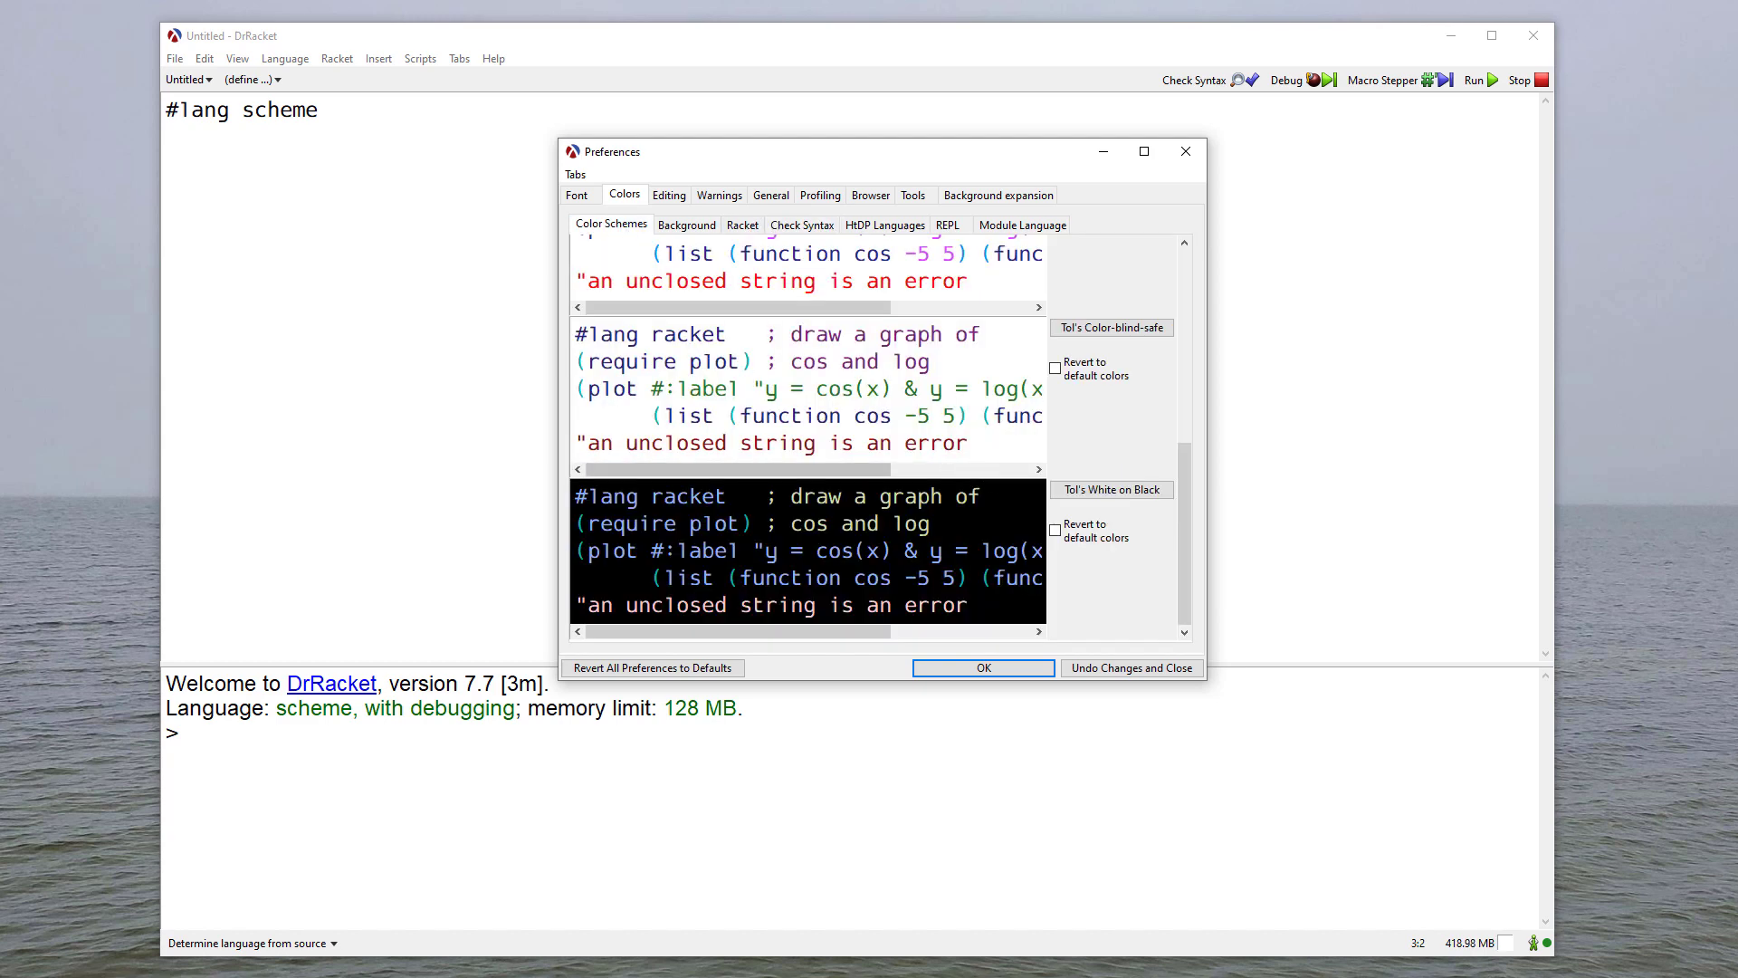